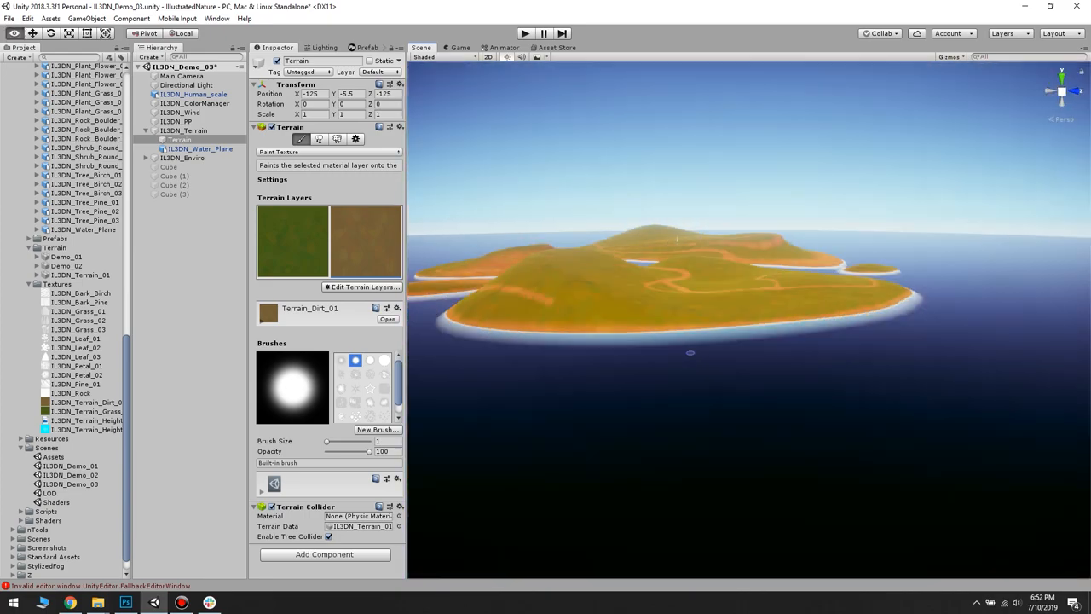
Step: Paint pine tree prefabs onto the island terrain with the nTools Prefab Painter
scroll(down, 3)
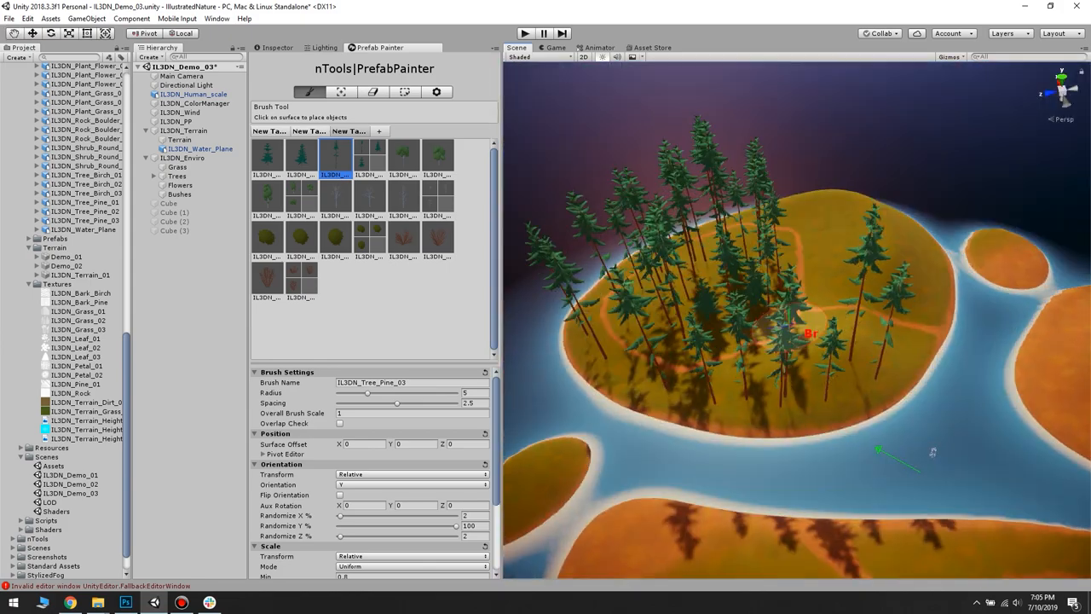
Step: Delete the painted tree objects and select the Terrain to show the bare islands
click(372, 92)
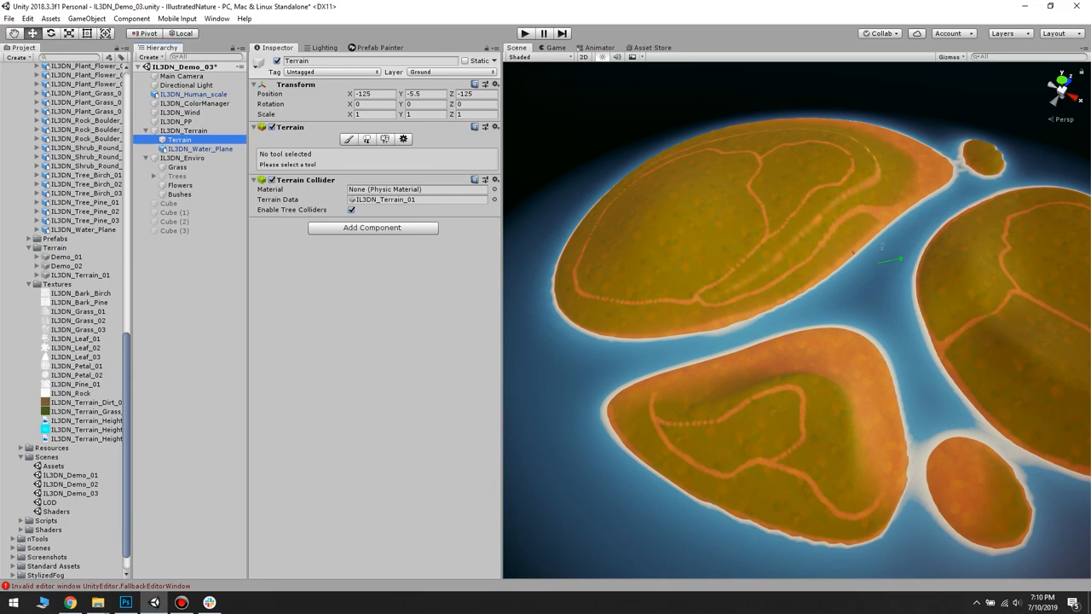
Step: Paint grass prefabs densely across the large island, leaving the orange trails exposed
click(367, 140)
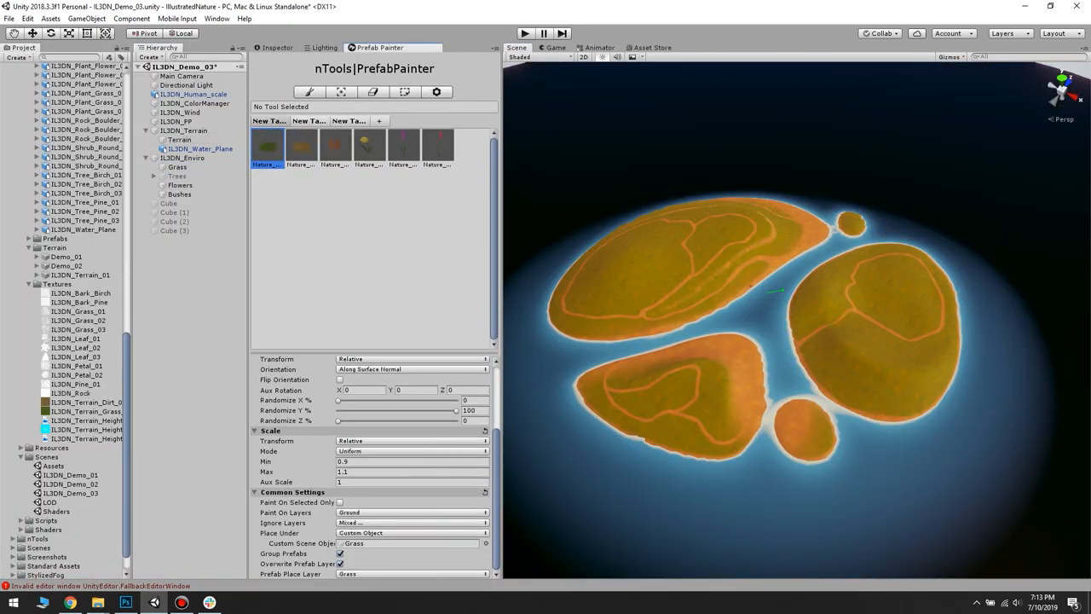
click(308, 92)
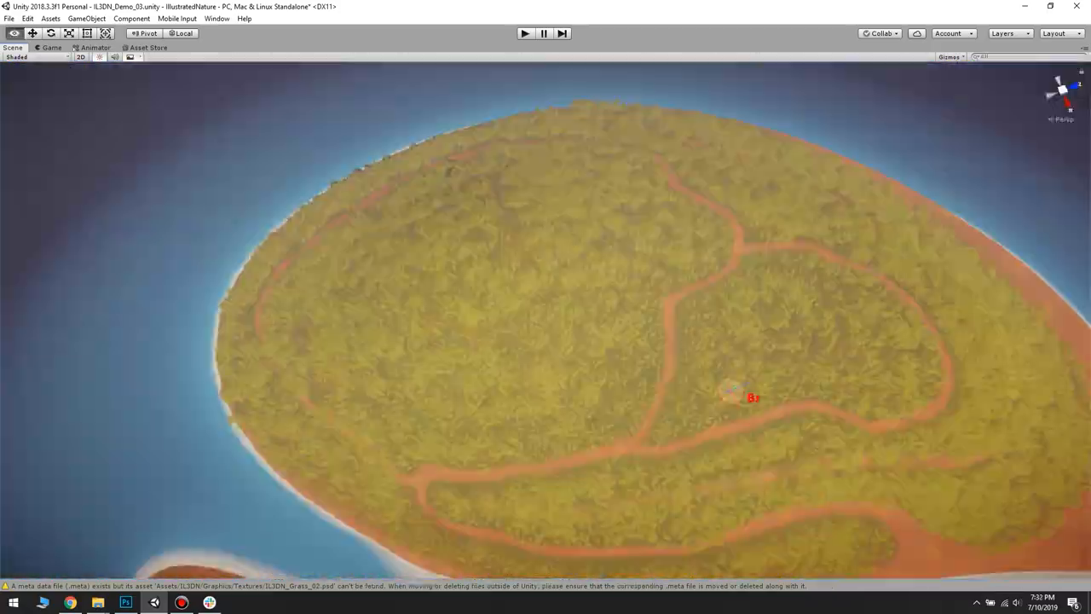
Step: Paint grass over the neighbouring islands' hills and along the hillside trail
scroll(down, 3)
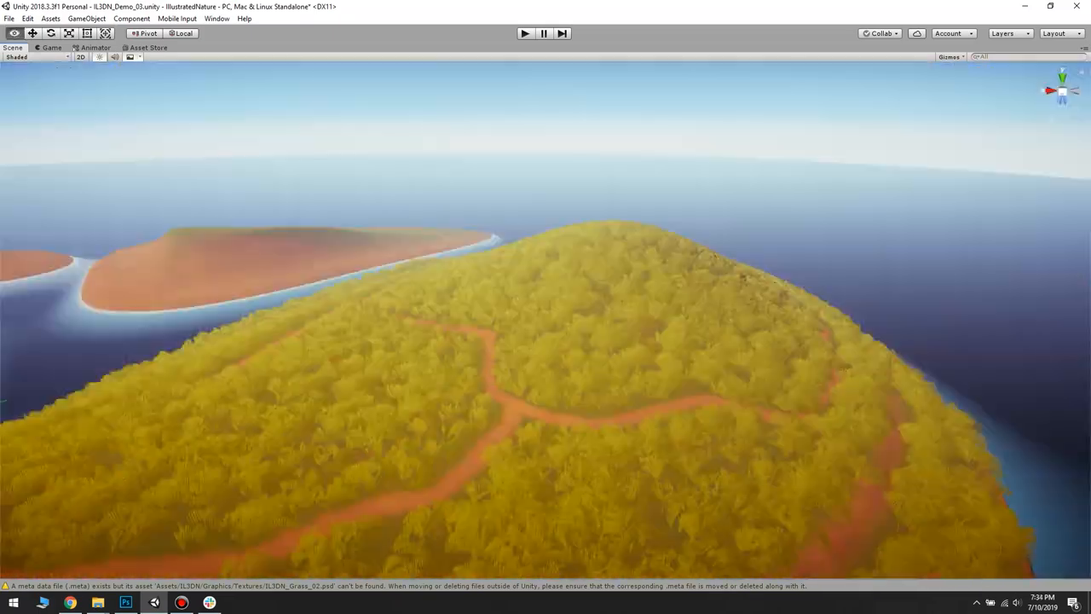
click(525, 34)
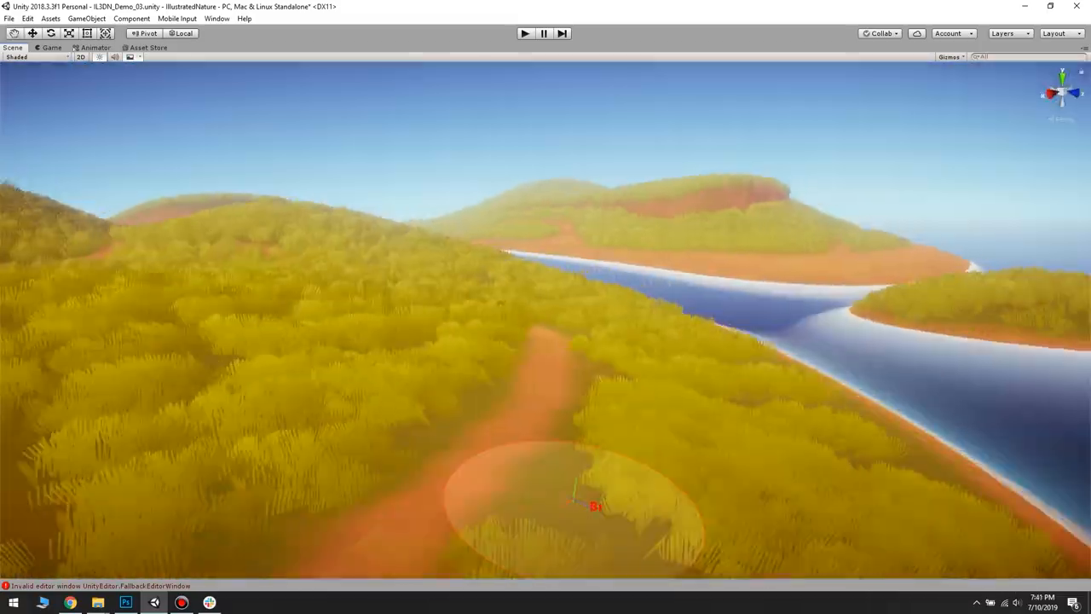
click(525, 35)
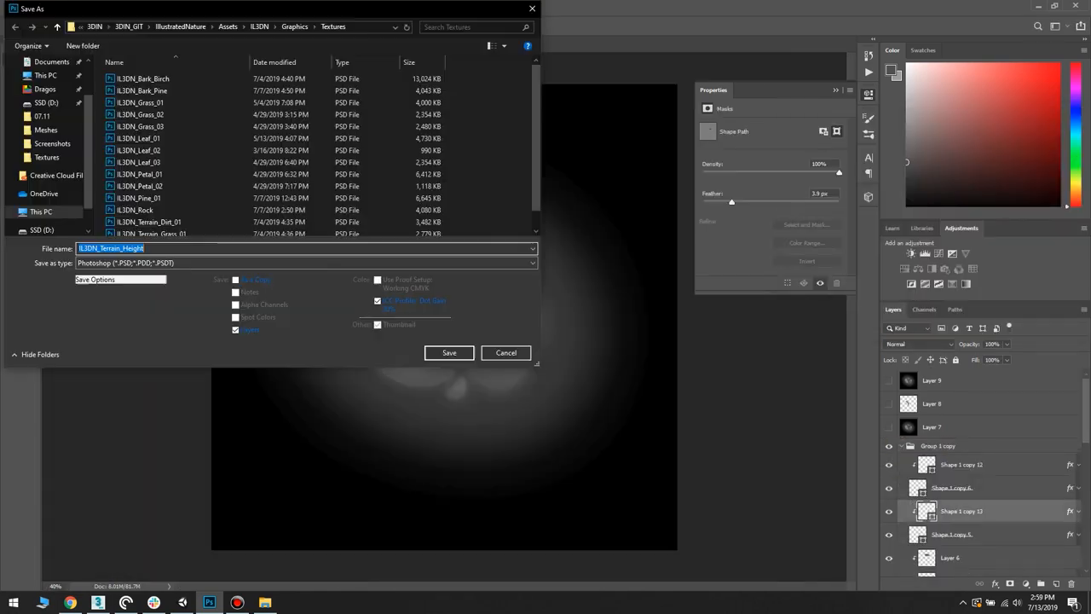
Step: Save the heightmap as ILSDN_Terrain_Height in the project's Textures folder
click(450, 351)
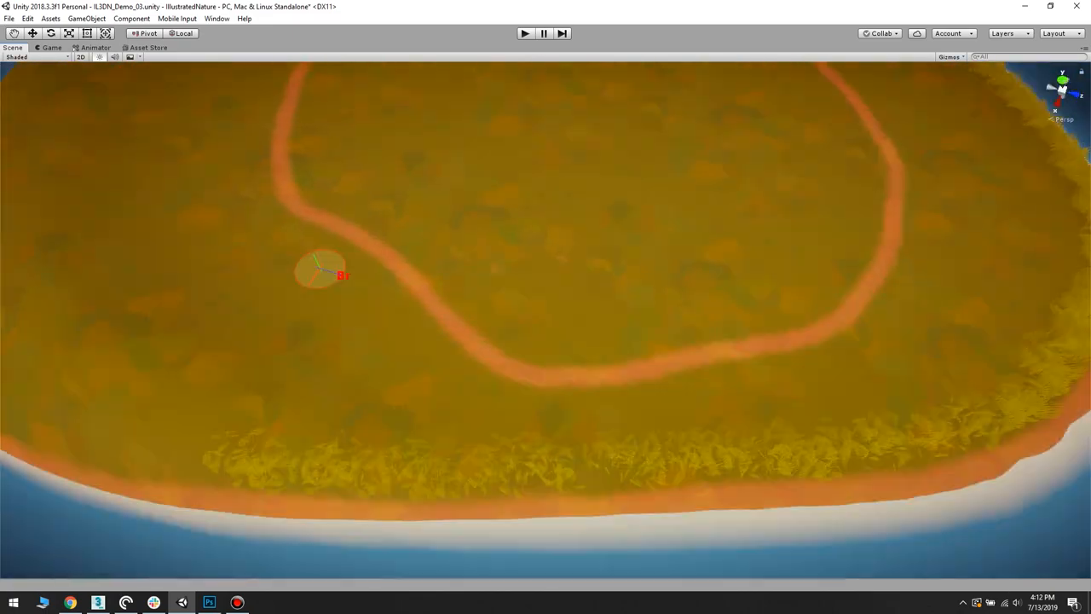
Step: Paint grass into the section between the two trails near the island's shore
scroll(down, 3)
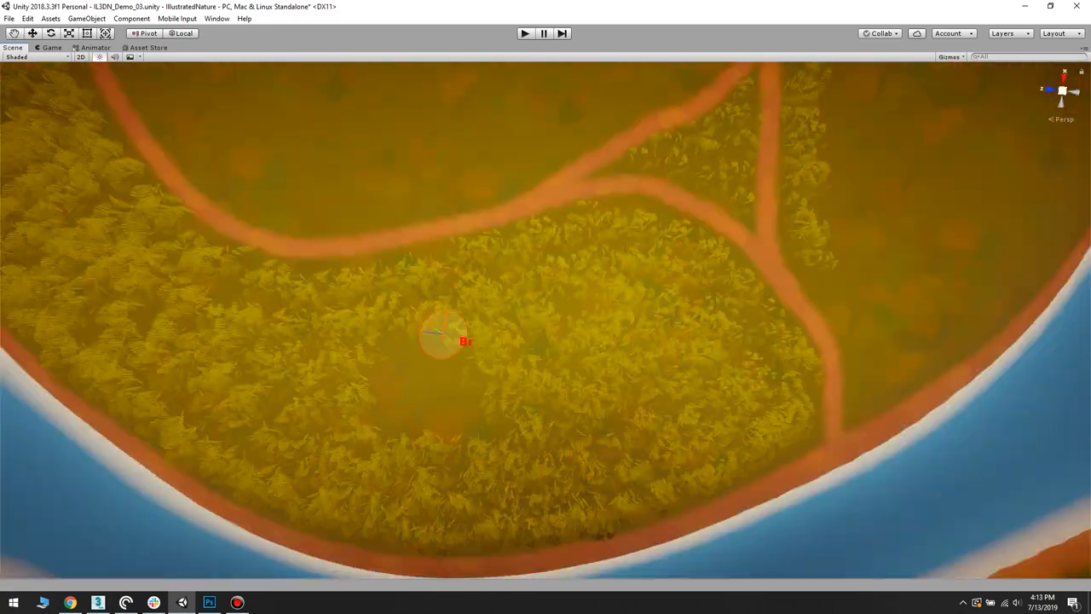